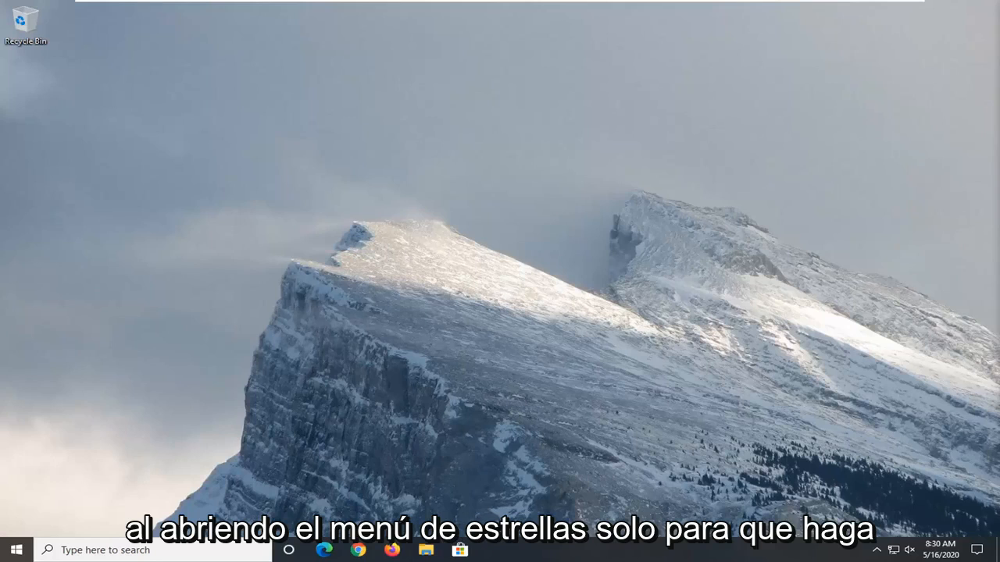
# - Launch Device Manager from the Start menu search
pyautogui.click(16, 550)
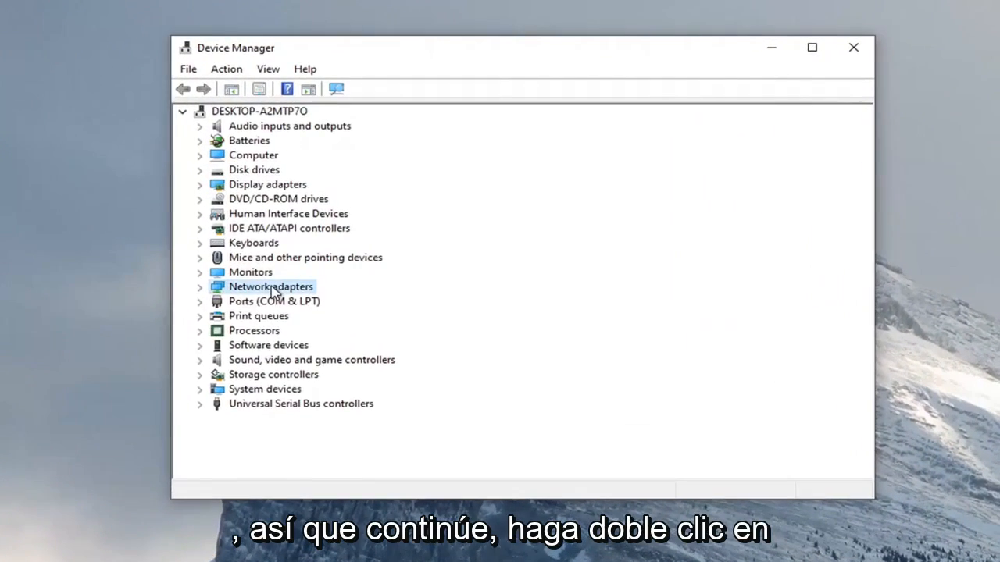
# - Expand Network adapters and bring up Properties for the Intel(R) 82574L Gigabit Network Connection
pyautogui.doubleClick(270, 287)
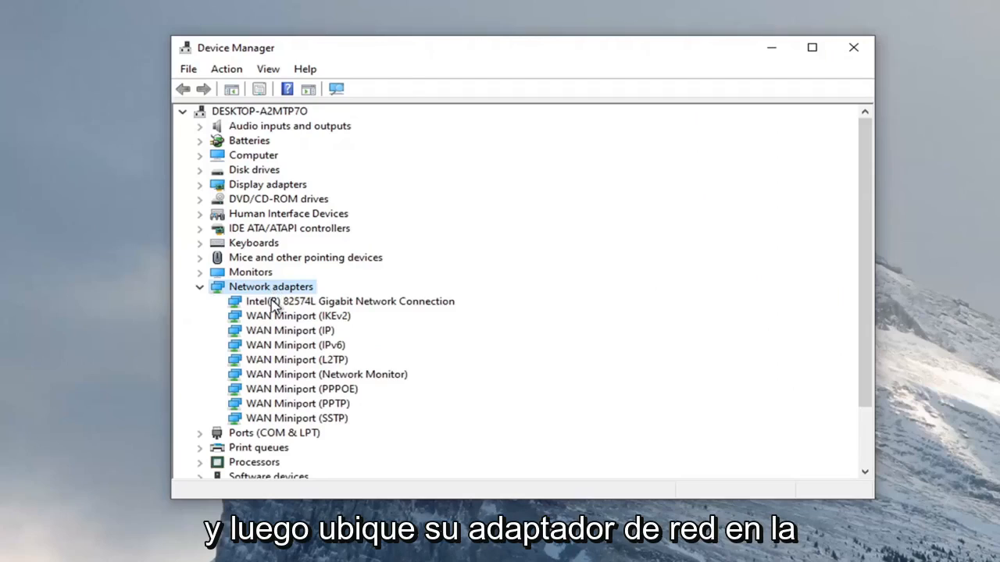
pyautogui.click(350, 301)
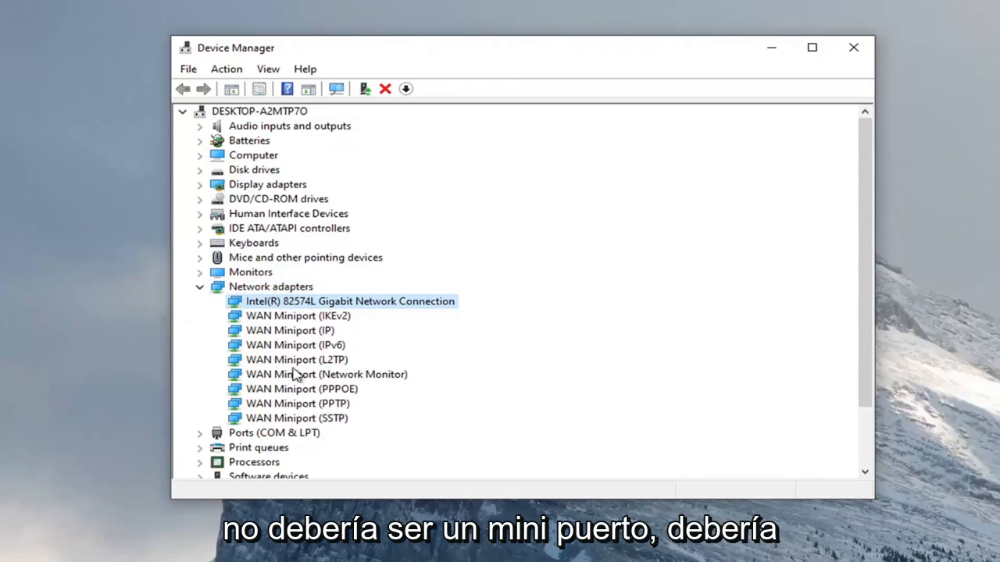
pyautogui.moveTo(305, 303)
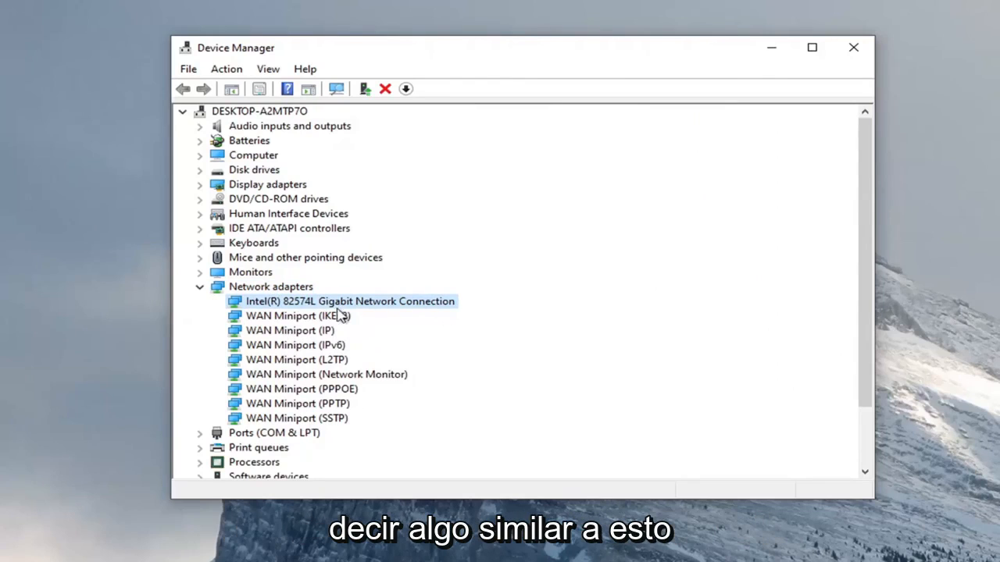
pyautogui.moveTo(409, 307)
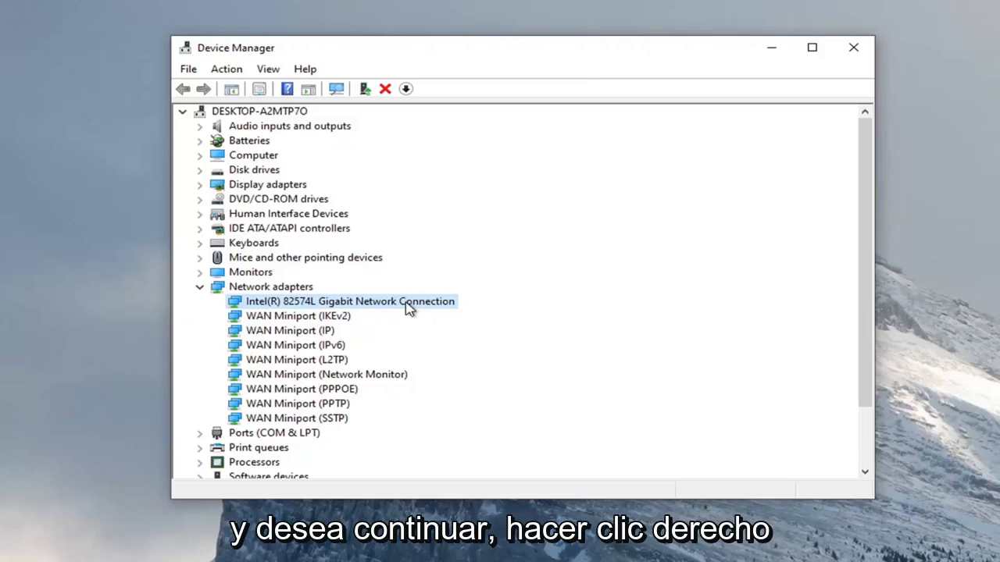
pyautogui.rightClick(349, 301)
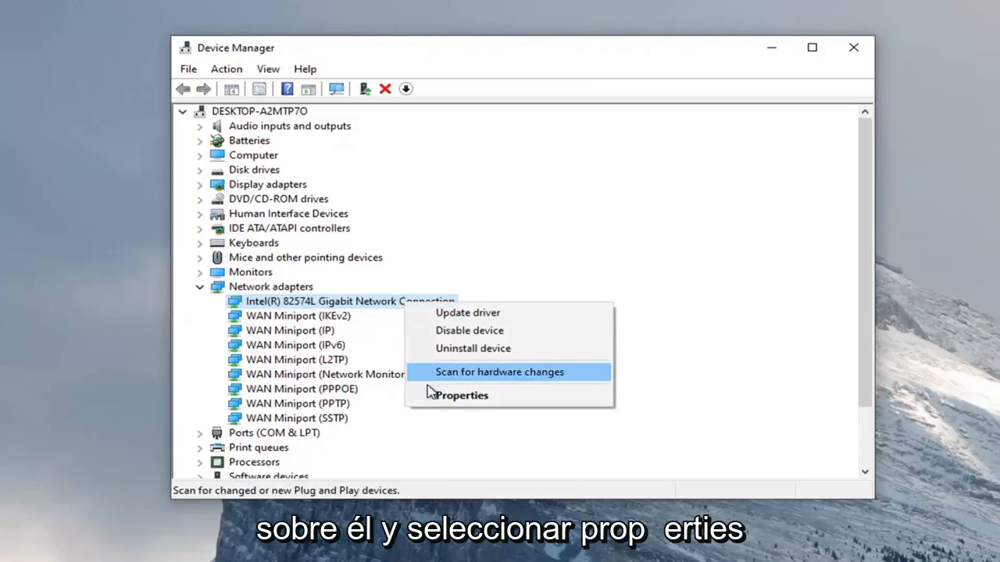
pyautogui.click(461, 395)
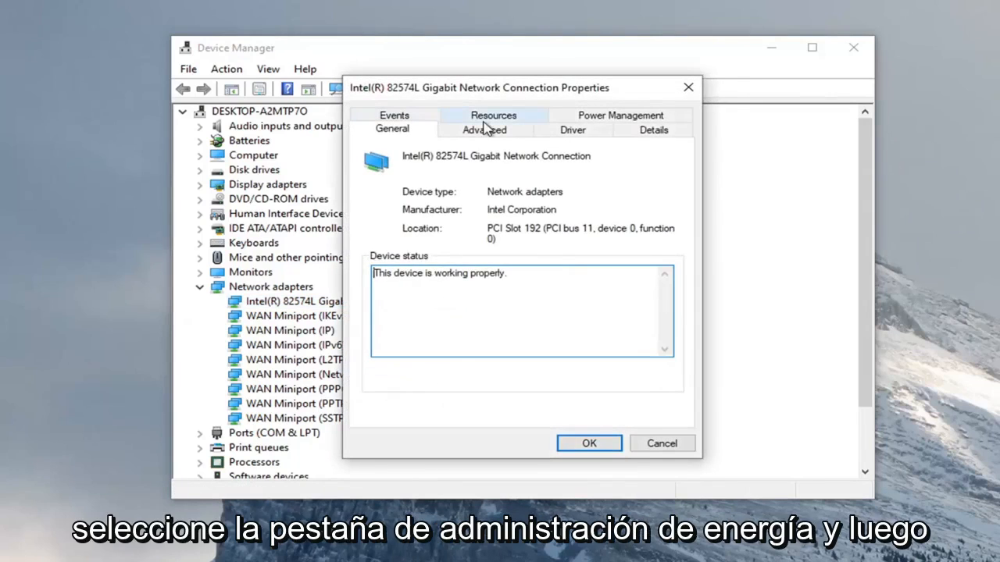
# - Under Power Management, uncheck 'Allow the computer to turn off this device to save power' and confirm with OK
pyautogui.click(620, 116)
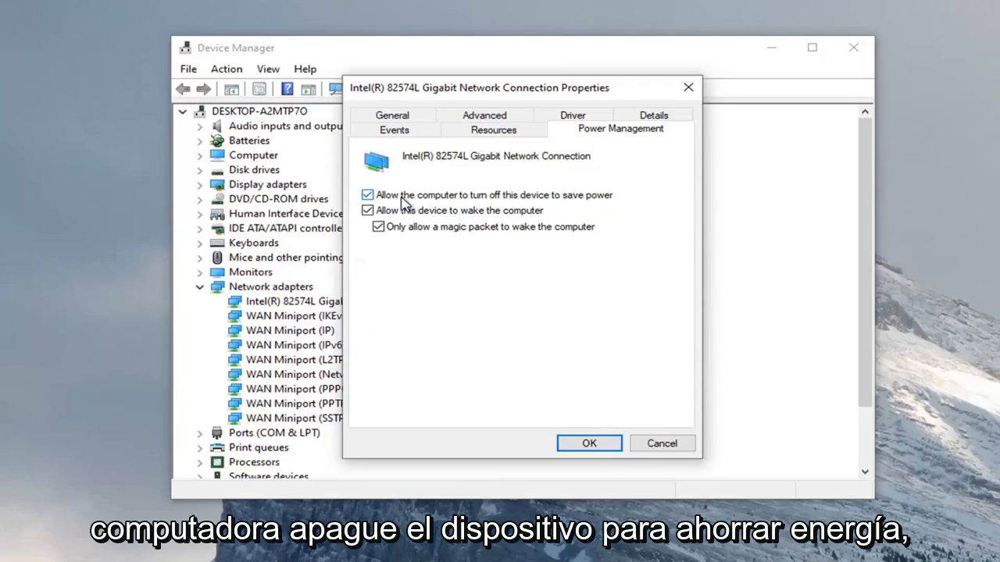
pyautogui.click(367, 195)
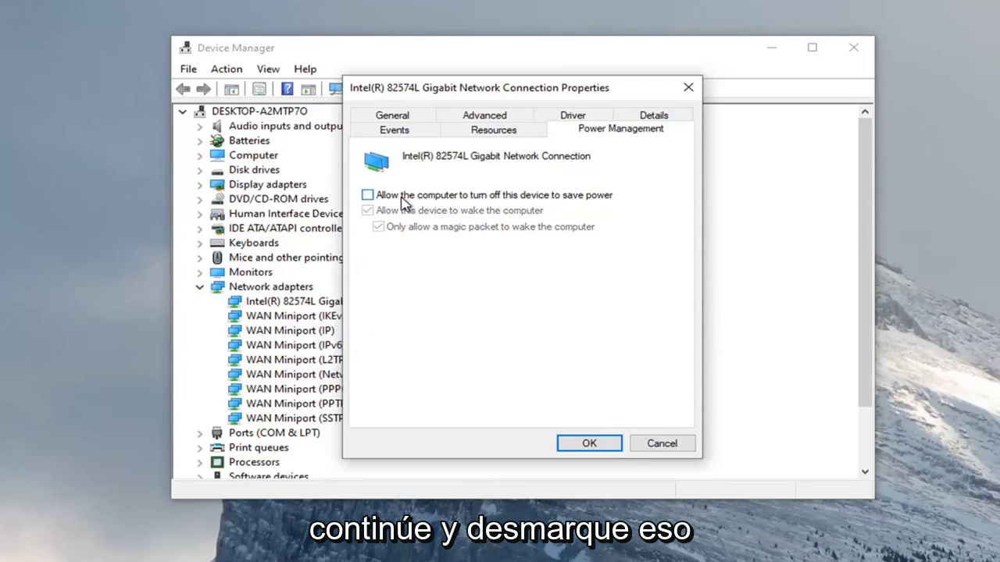
pyautogui.click(367, 195)
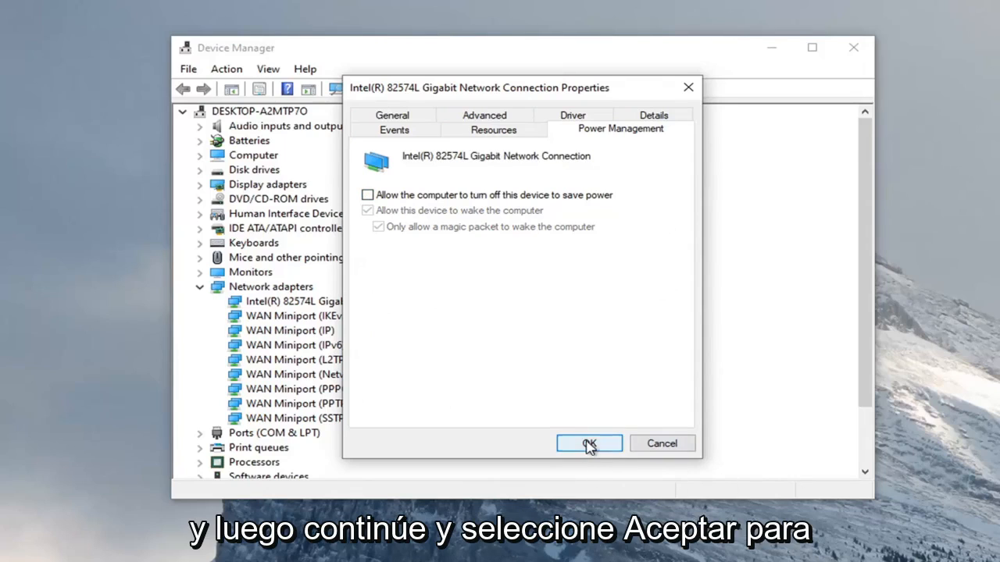
pyautogui.click(588, 443)
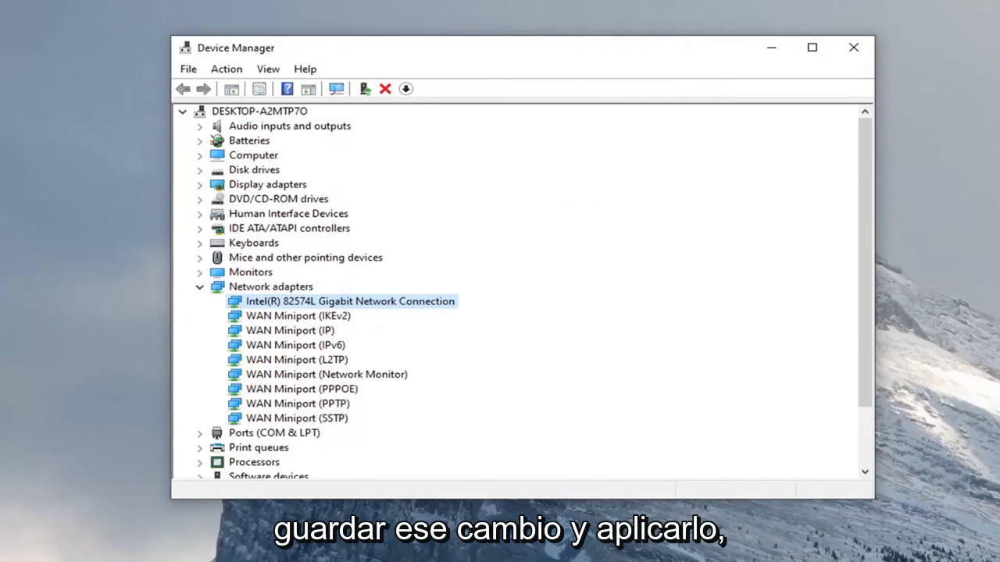
# - Reach the Troubleshoot page in Settings and scroll to the Network Adapter troubleshooter
pyautogui.click(853, 47)
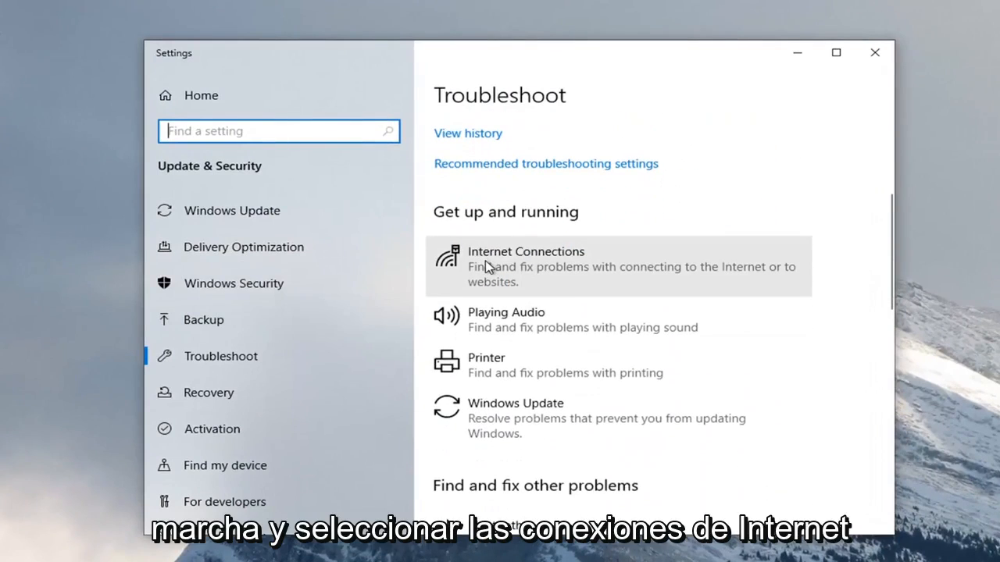
pyautogui.scroll(-3)
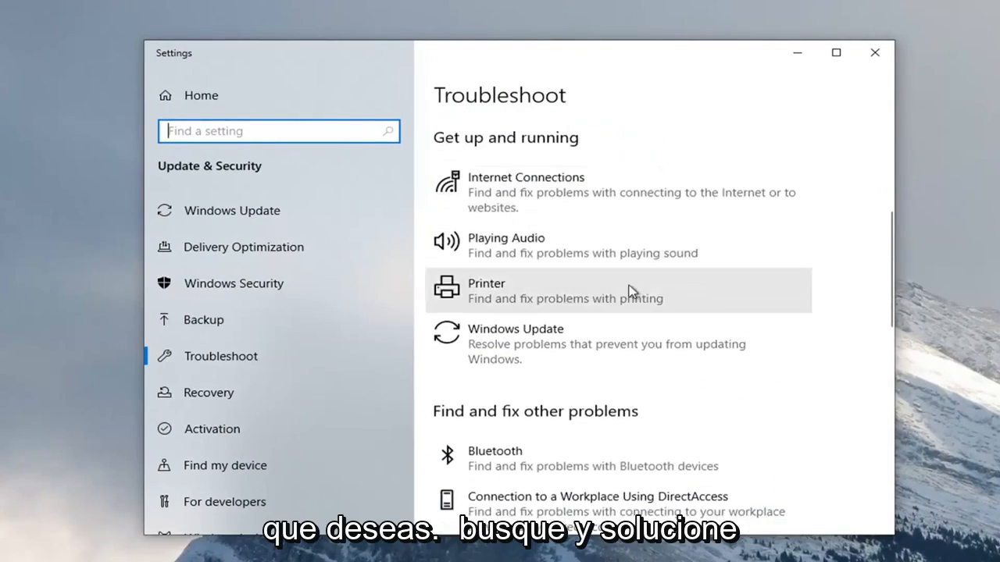
pyautogui.scroll(-3)
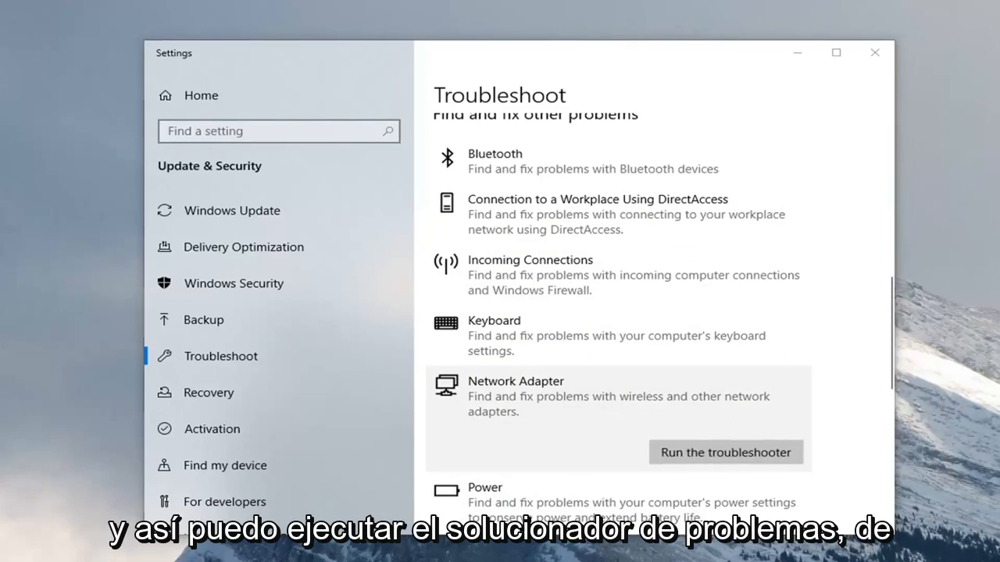
# - Run the Network Adapter troubleshooter and close it after it reports no problem identified
pyautogui.click(725, 452)
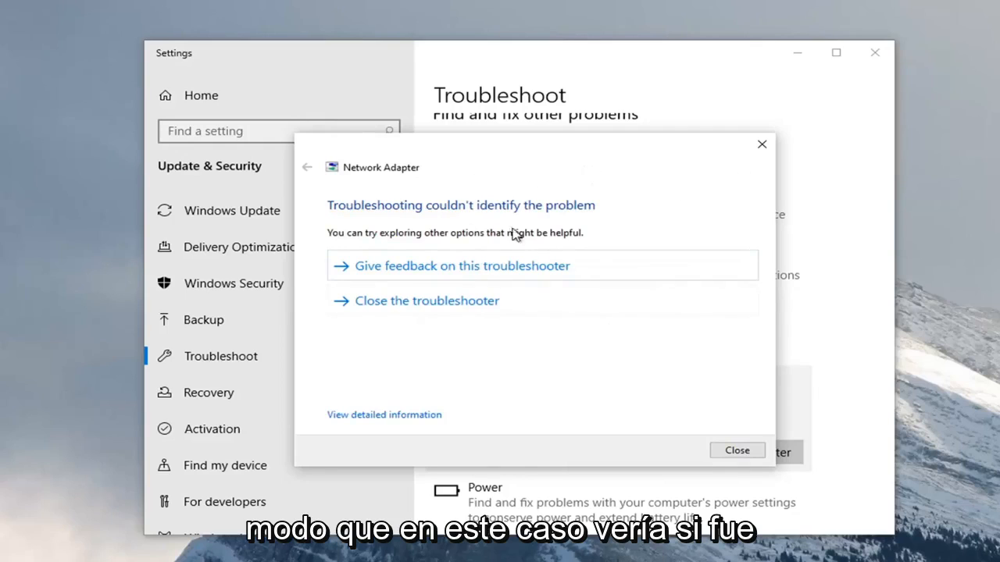
pyautogui.moveTo(664, 432)
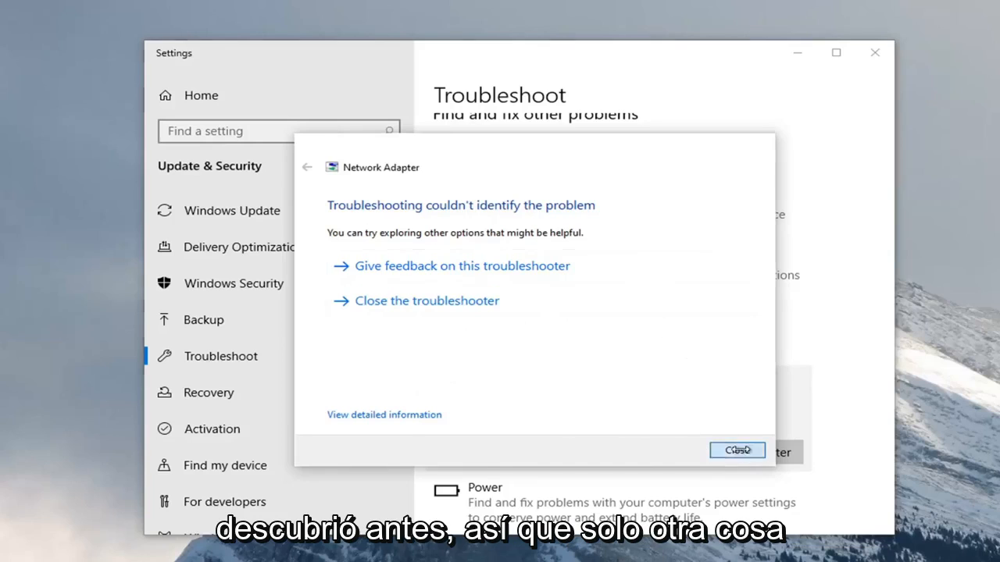
pyautogui.click(737, 450)
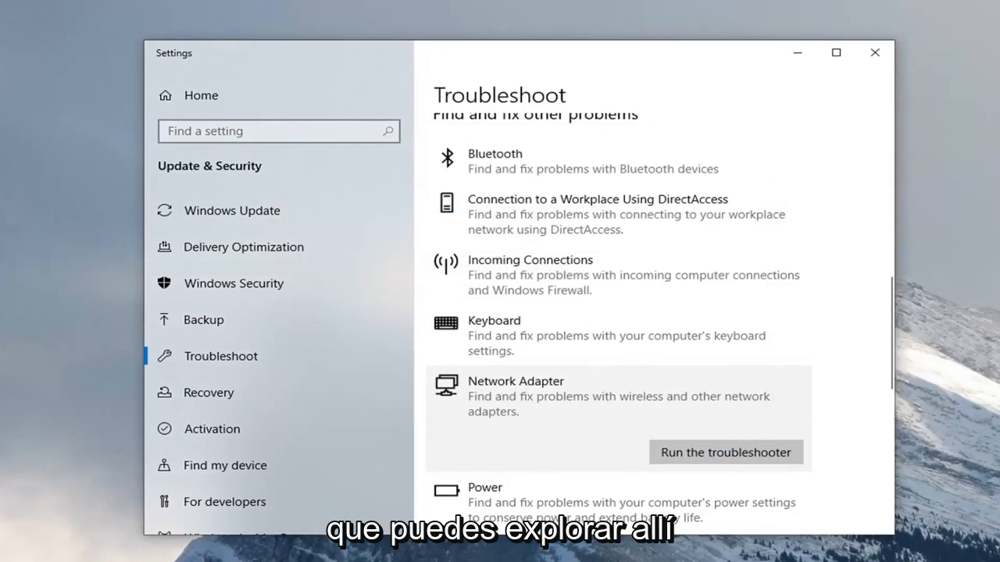